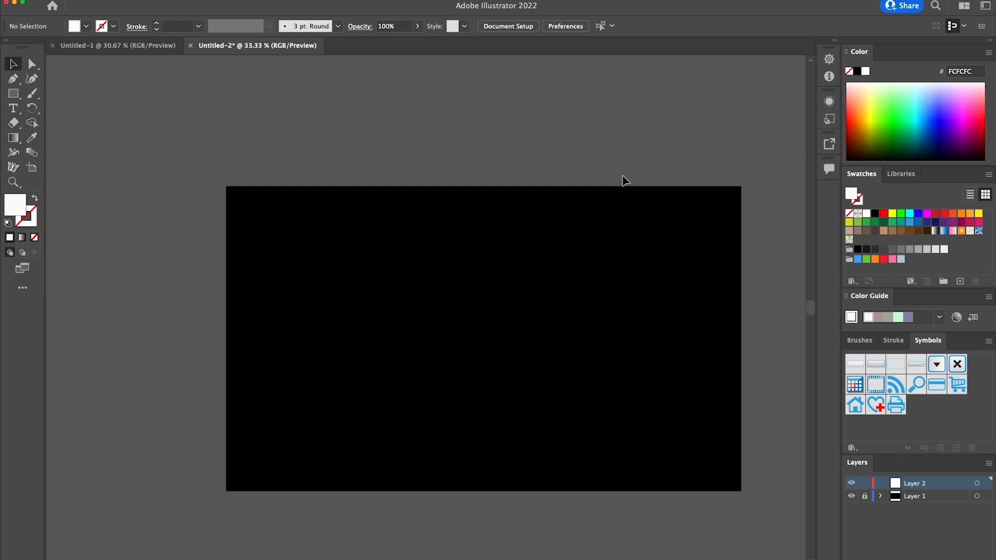
{"action": "mouse_move", "coordinate": [170, 126]}
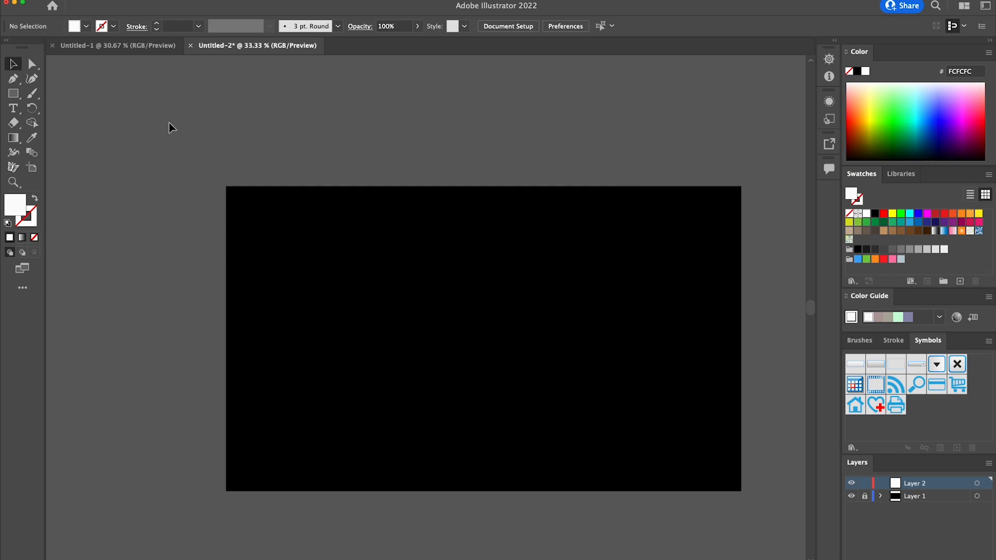
{"action": "mouse_move", "coordinate": [125, 158]}
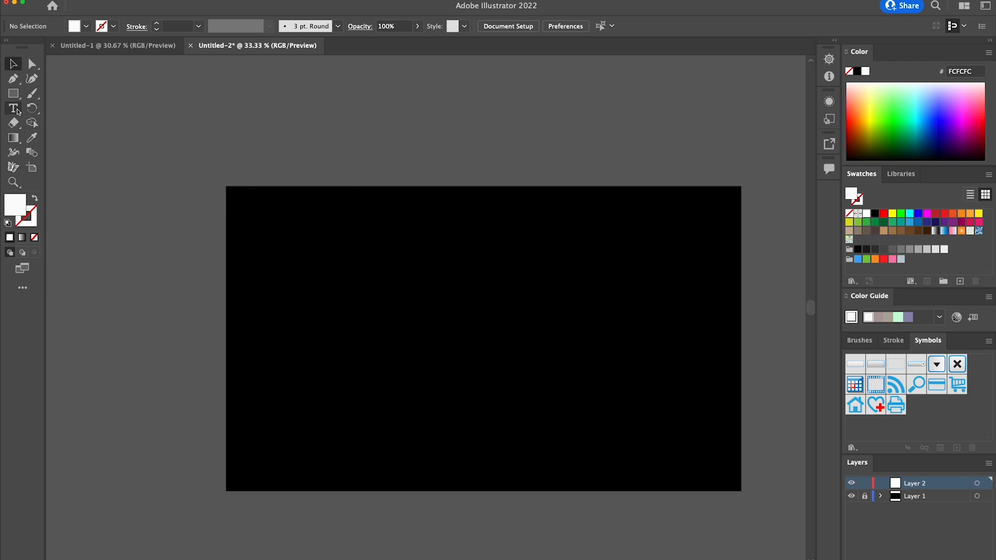
Add an area text box reading CREATIVE NERDS TUTORIALS and fill it white
{"action": "left_click", "coordinate": [12, 108]}
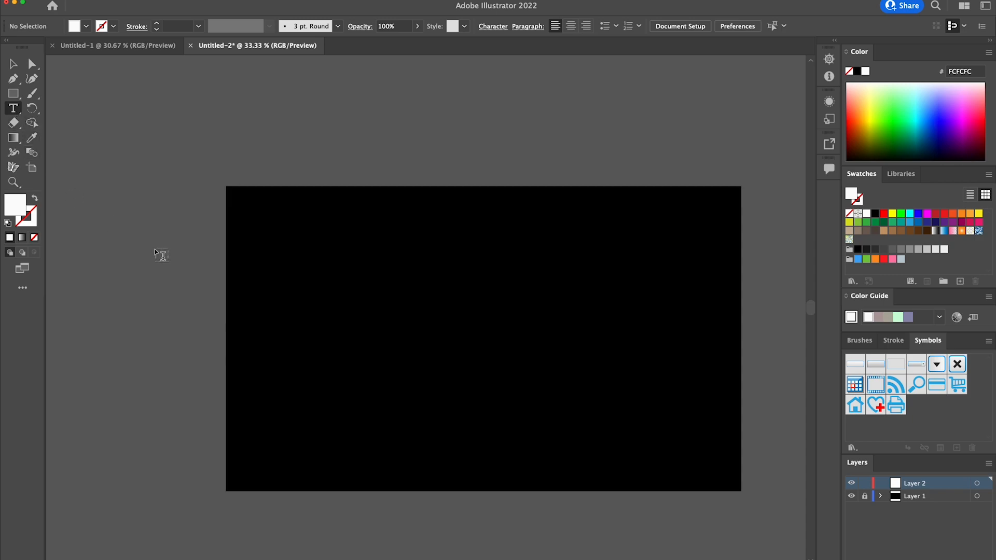
{"action": "left_click_drag", "start_coordinate": [271, 225], "coordinate": [682, 458]}
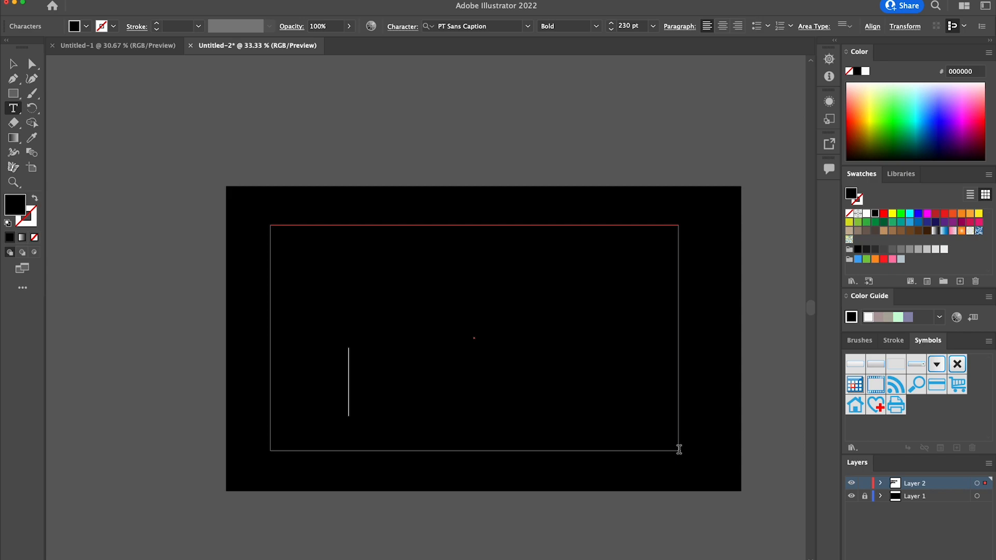
{"action": "left_click", "coordinate": [526, 384]}
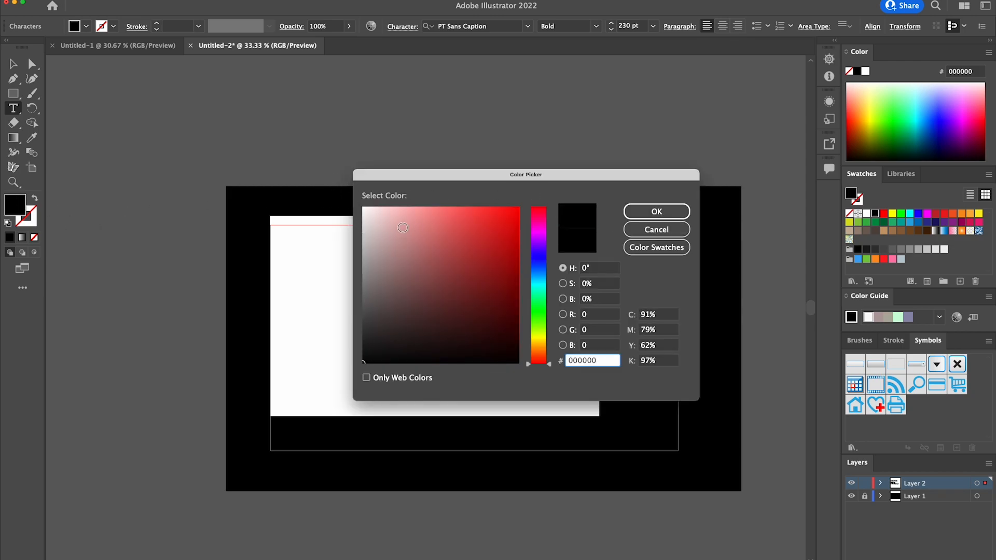
{"action": "left_click", "coordinate": [656, 211]}
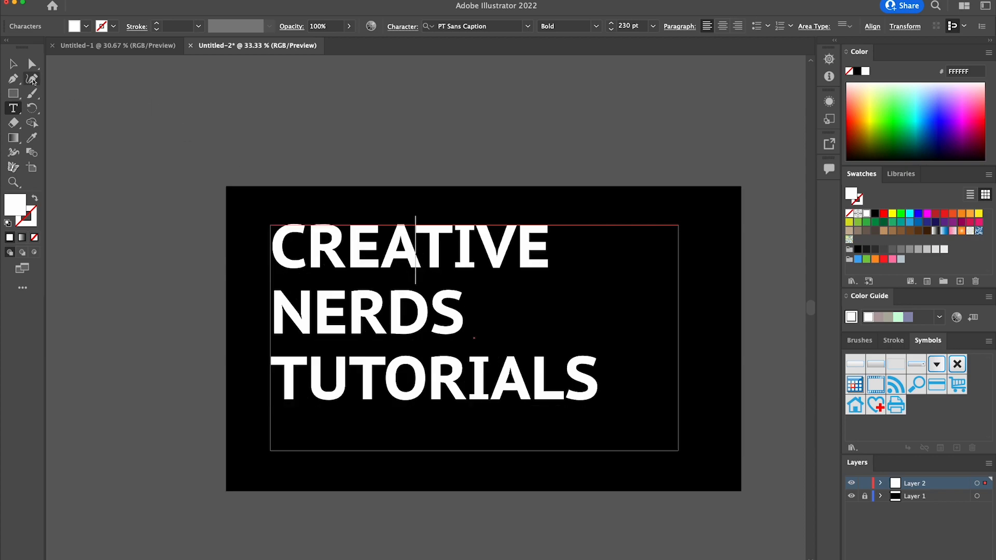
{"action": "left_click", "coordinate": [11, 64]}
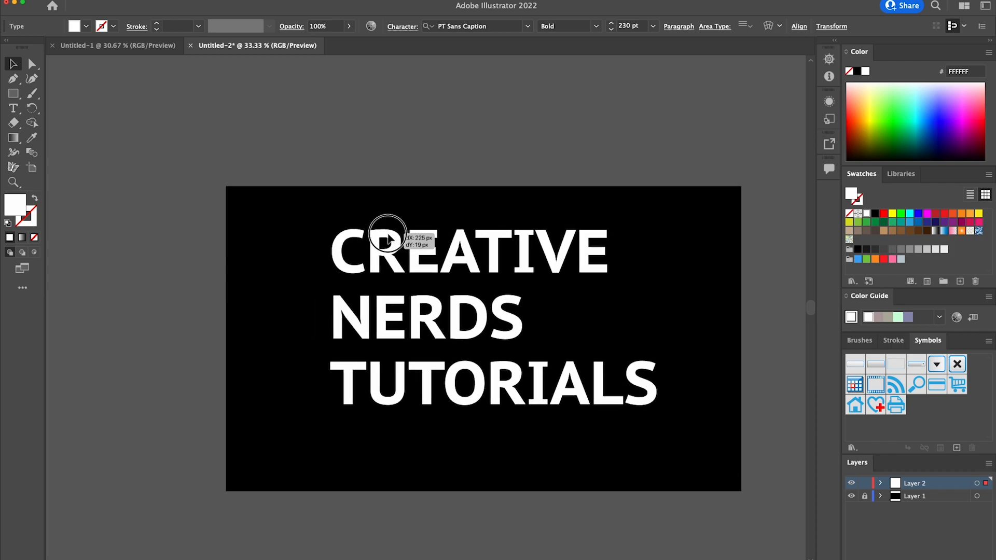
Centre the text block and expand it into outlined filled shapes
{"action": "left_click_drag", "start_coordinate": [386, 236], "coordinate": [381, 248]}
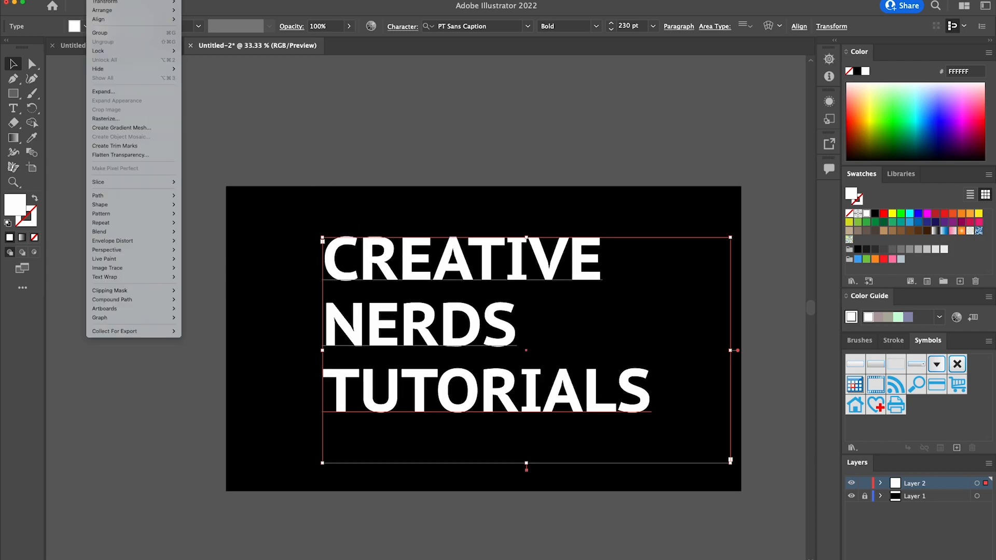
{"action": "left_click", "coordinate": [103, 91]}
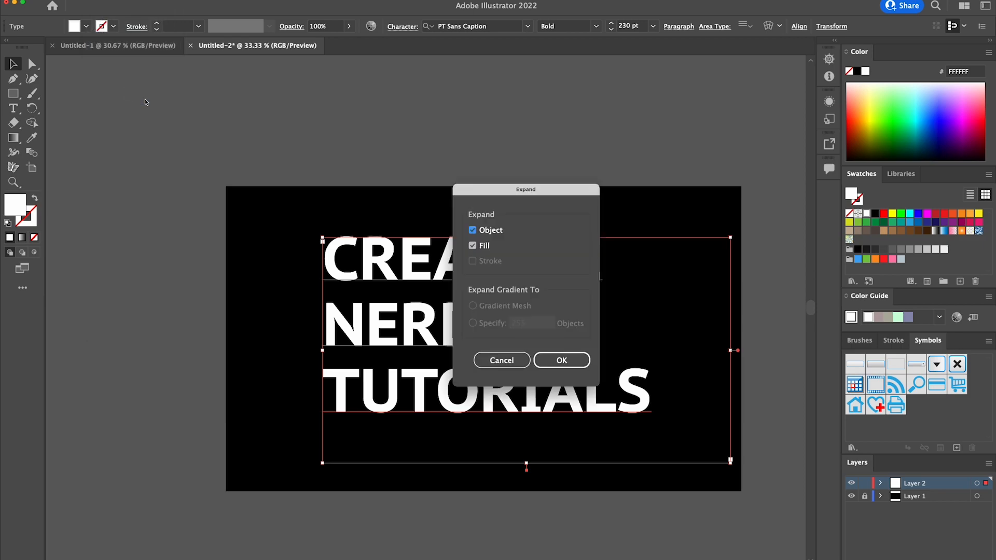
{"action": "left_click", "coordinate": [561, 360]}
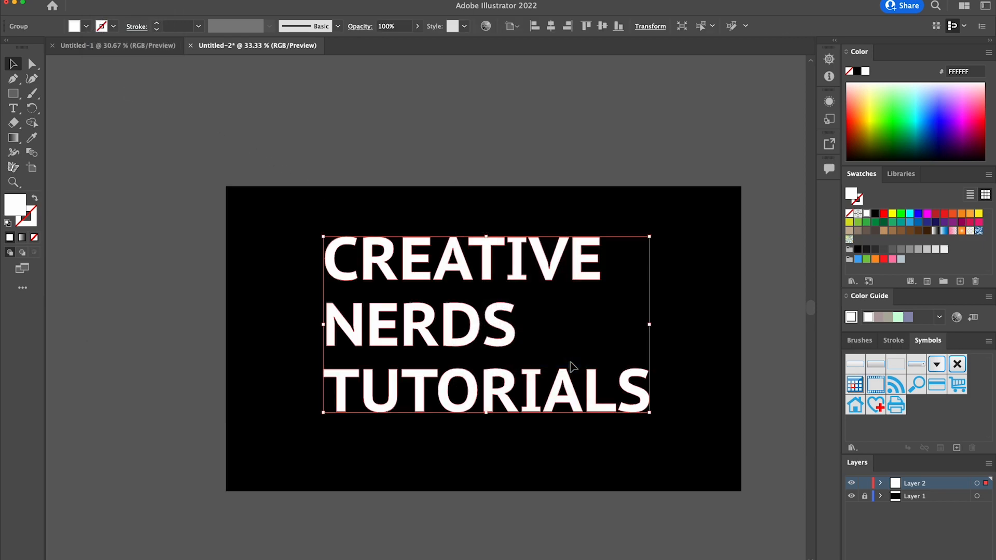
{"action": "mouse_move", "coordinate": [495, 268]}
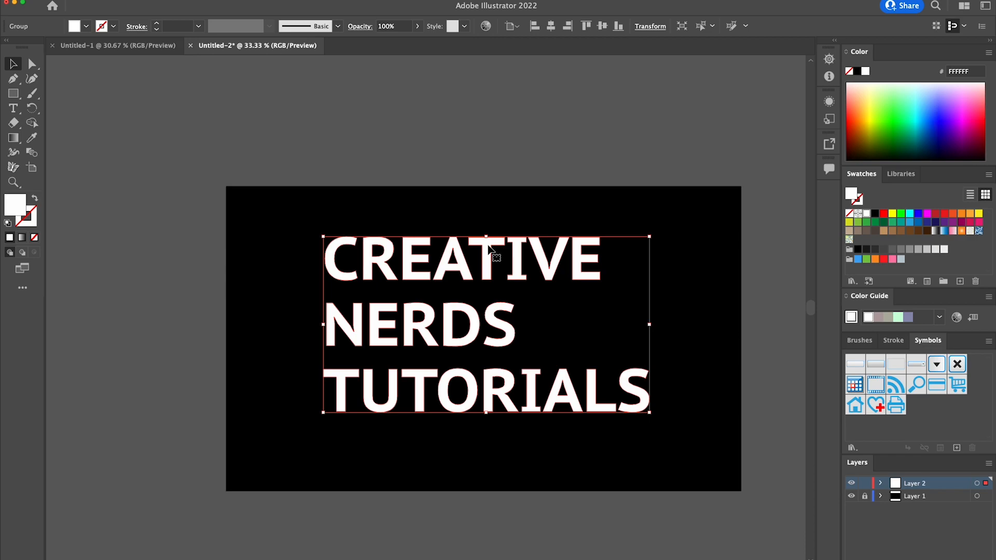
Give the outlined lettering a black 1 pt stroke
{"action": "left_click", "coordinate": [111, 27]}
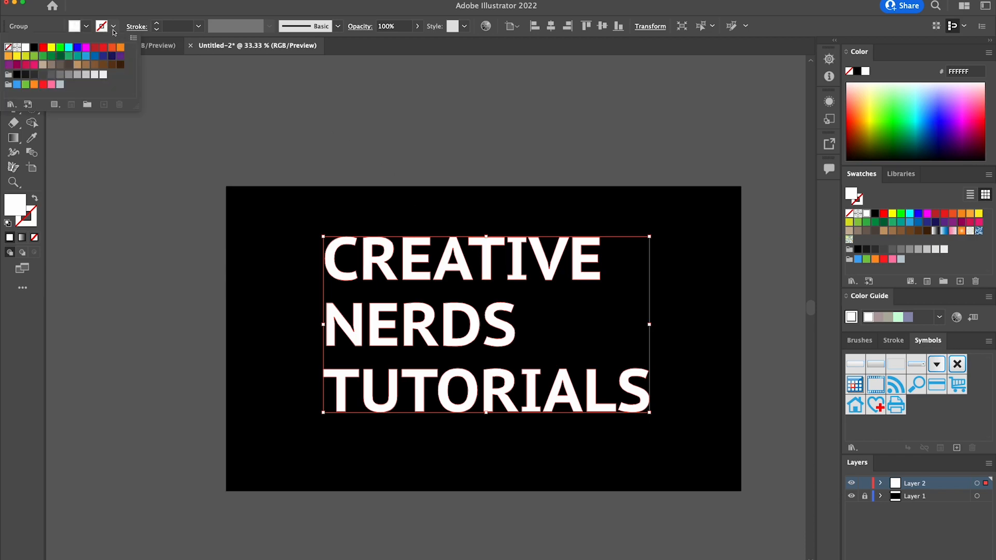
{"action": "mouse_move", "coordinate": [32, 49]}
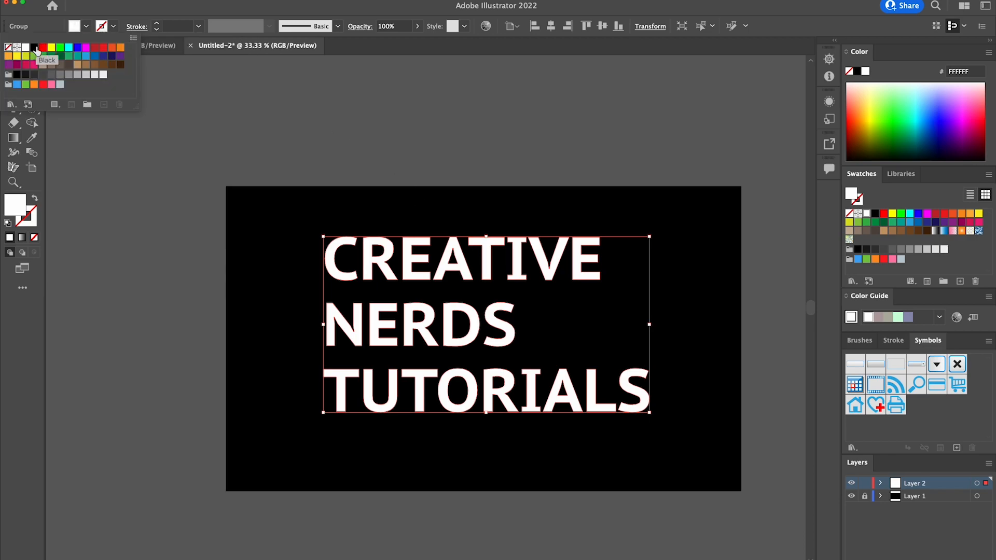
{"action": "left_click", "coordinate": [36, 48]}
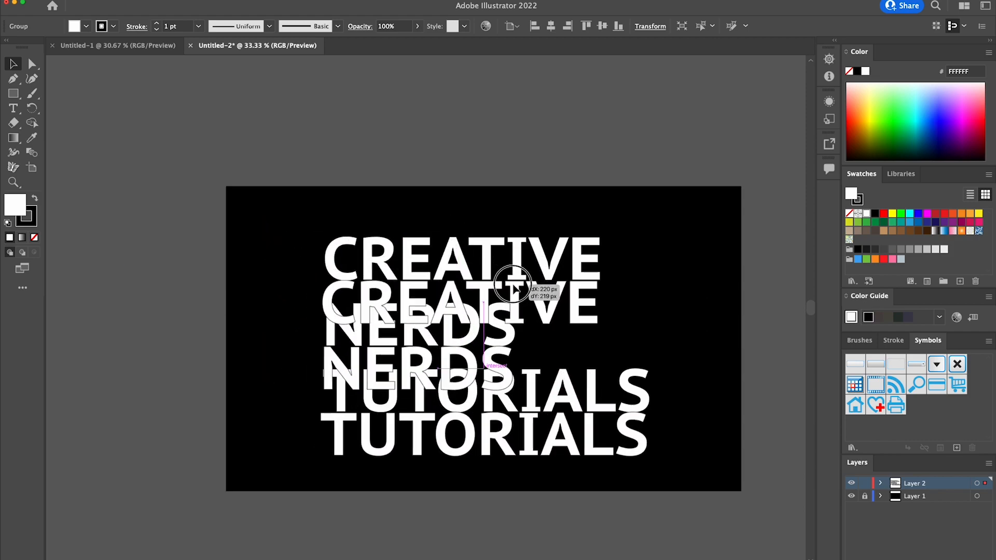
Nudge the duplicate lettering until it sits just below-left of the original
{"action": "left_click_drag", "start_coordinate": [511, 286], "coordinate": [508, 254]}
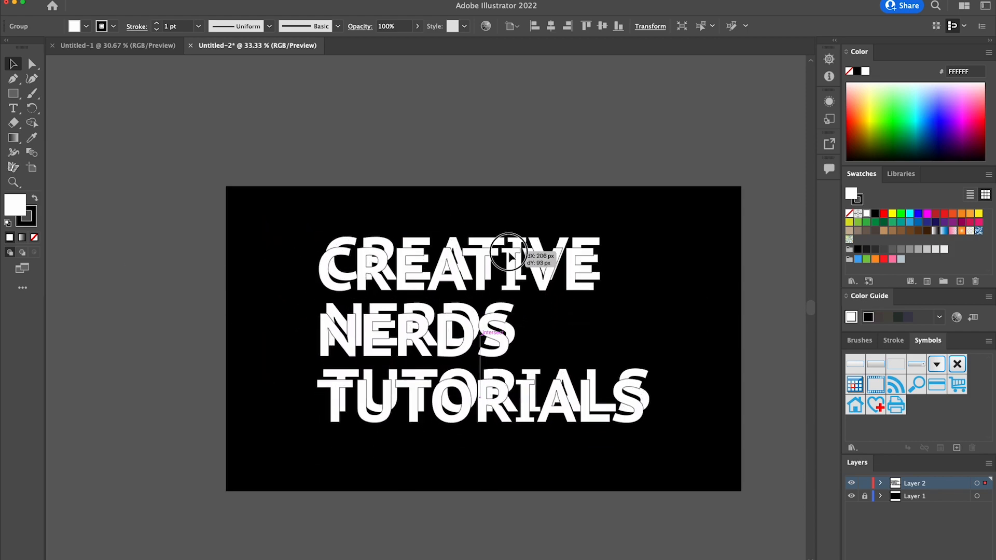
{"action": "left_click_drag", "start_coordinate": [509, 254], "coordinate": [499, 260]}
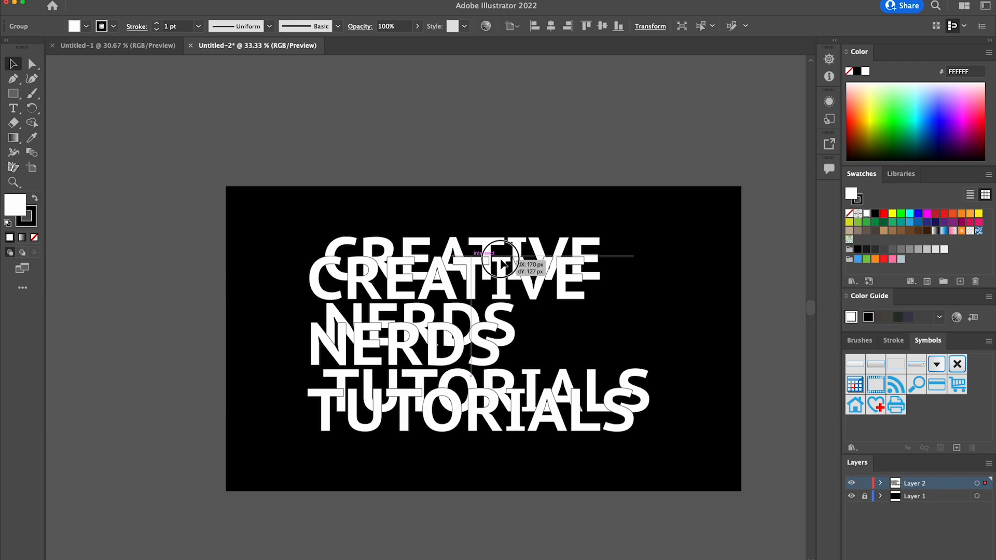
{"action": "left_click_drag", "start_coordinate": [499, 260], "coordinate": [492, 266]}
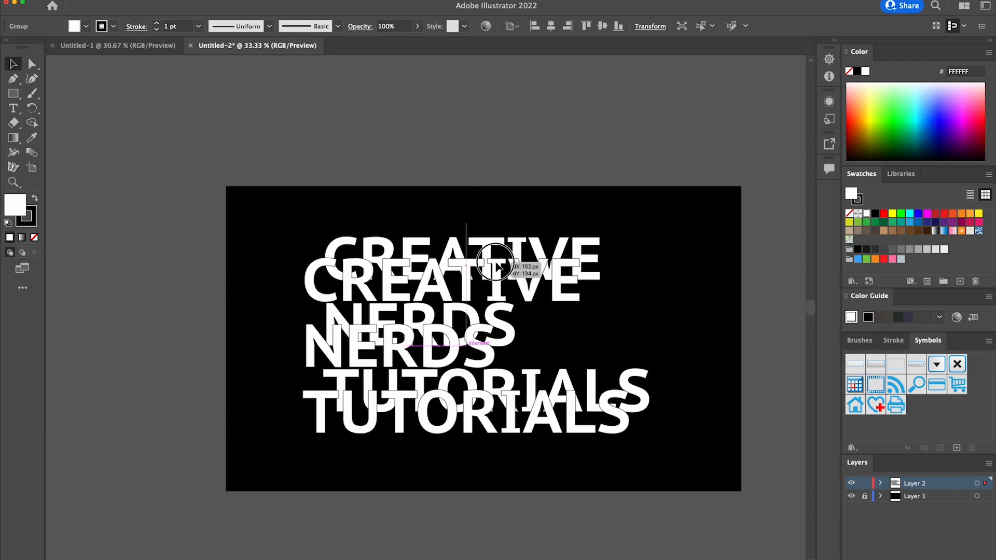
{"action": "left_click_drag", "start_coordinate": [496, 263], "coordinate": [500, 263]}
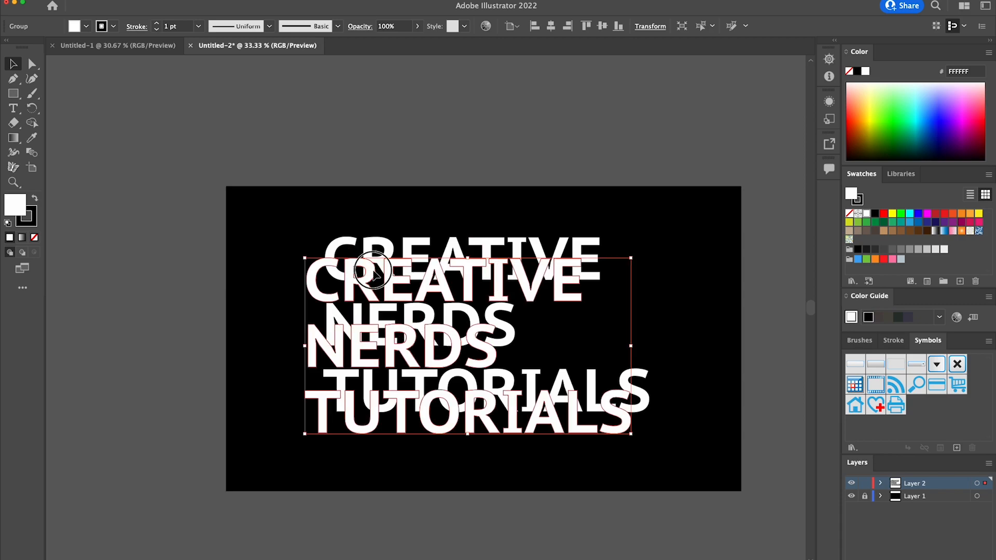
{"action": "left_click_drag", "start_coordinate": [374, 270], "coordinate": [383, 270]}
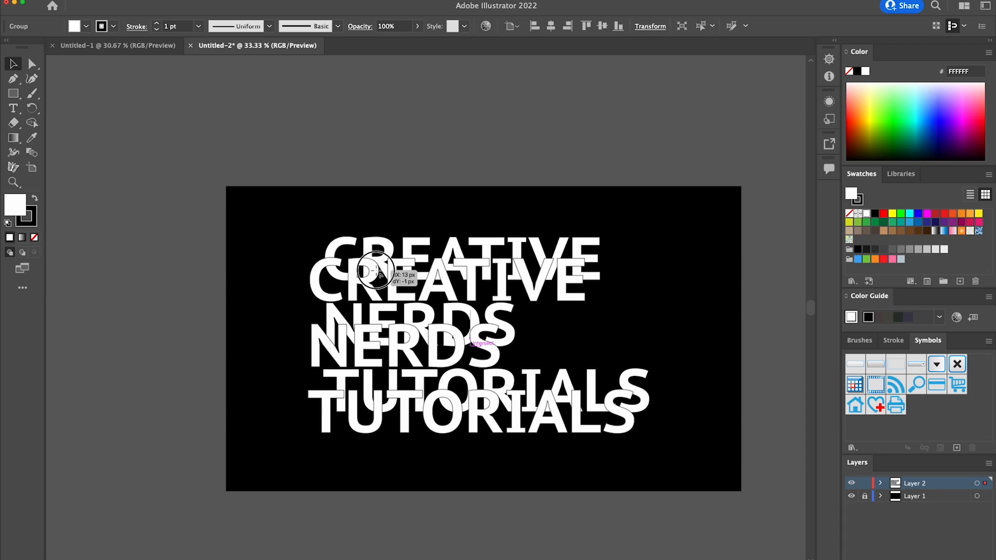
{"action": "left_click_drag", "start_coordinate": [374, 269], "coordinate": [317, 260]}
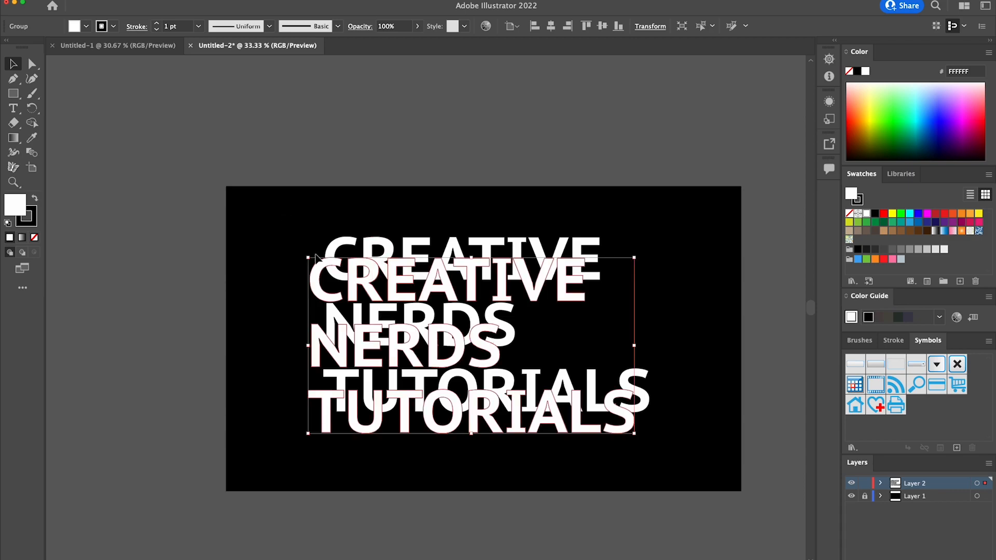
Send the duplicate behind the original, then select both copies together
{"action": "right_click", "coordinate": [319, 268]}
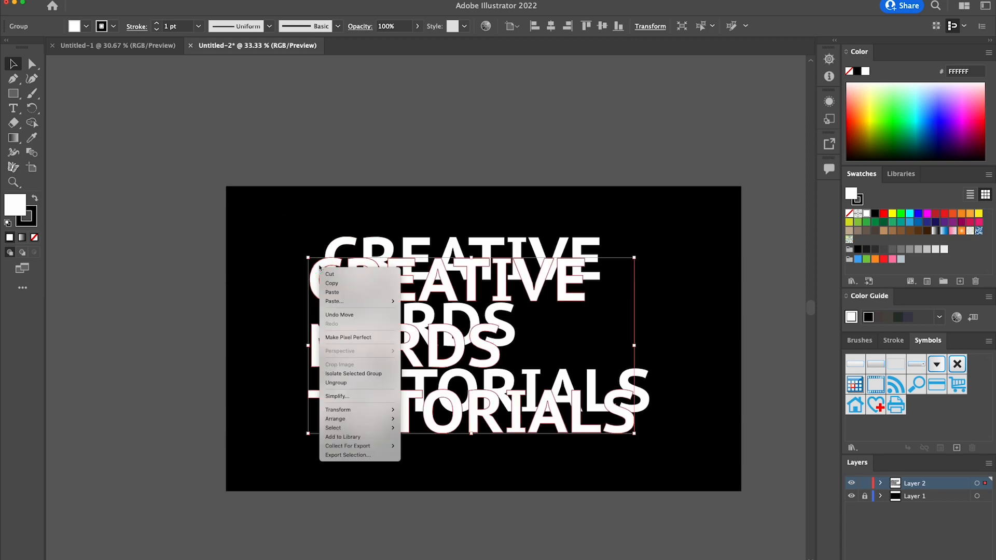
{"action": "mouse_move", "coordinate": [336, 418]}
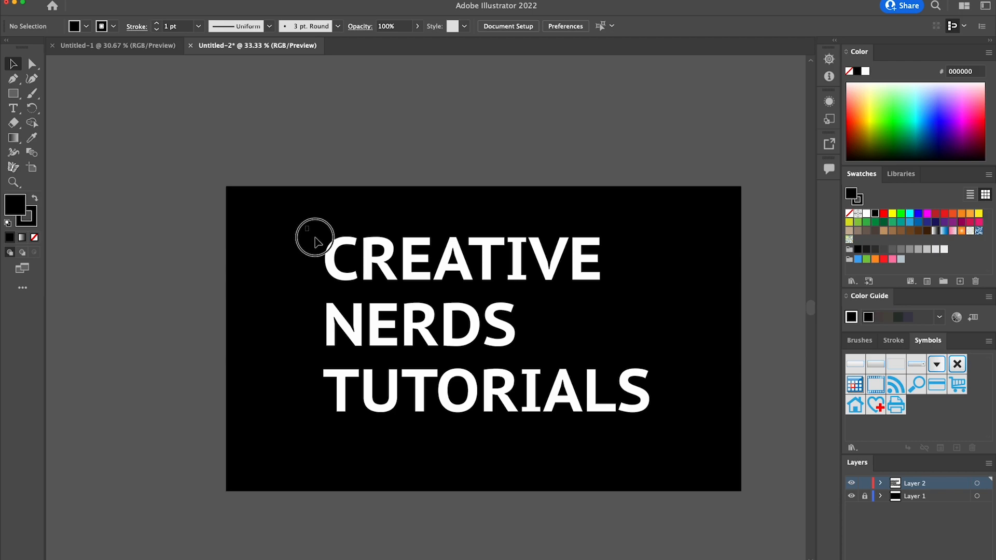
{"action": "left_click_drag", "start_coordinate": [314, 236], "coordinate": [670, 445]}
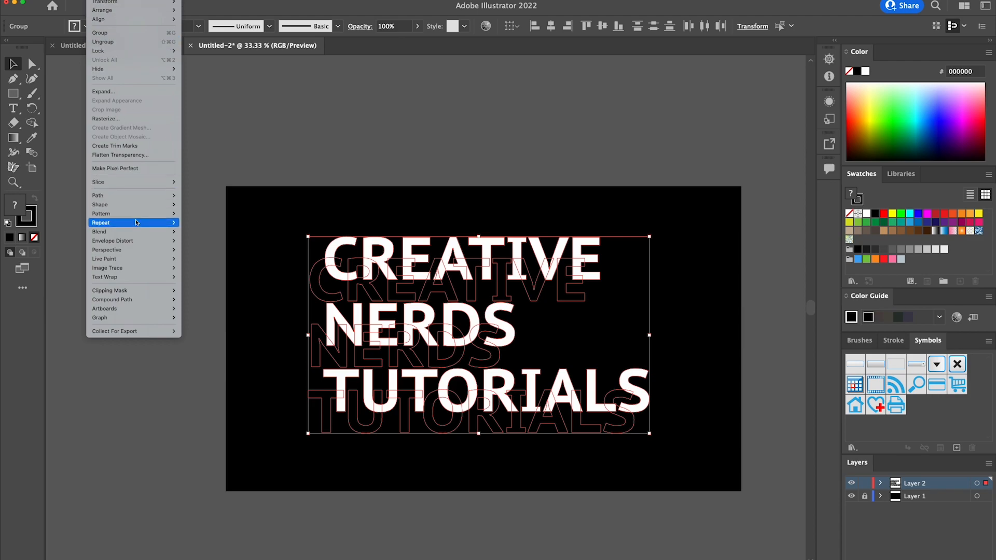
{"action": "mouse_move", "coordinate": [99, 232]}
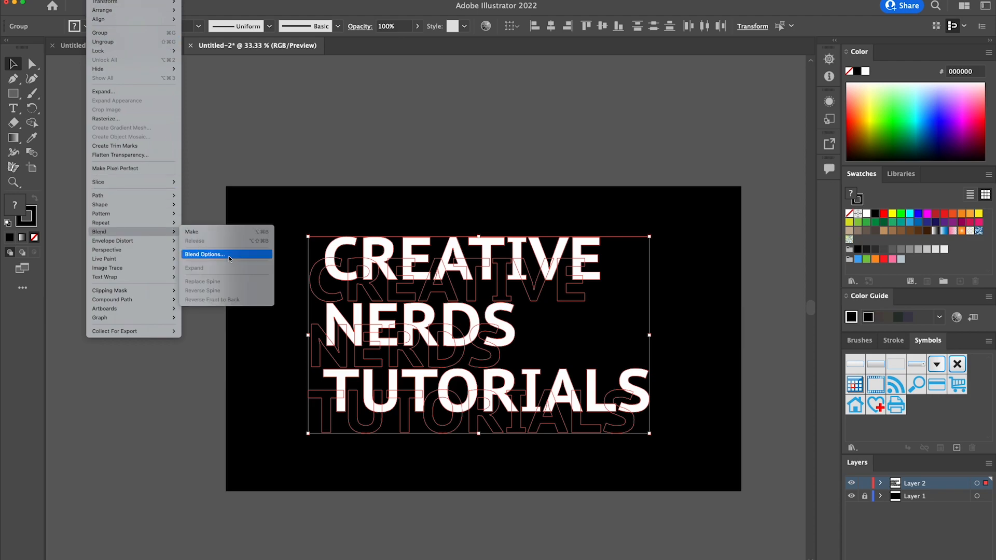
Set Blend Options spacing to 50 specified steps
{"action": "left_click", "coordinate": [203, 254]}
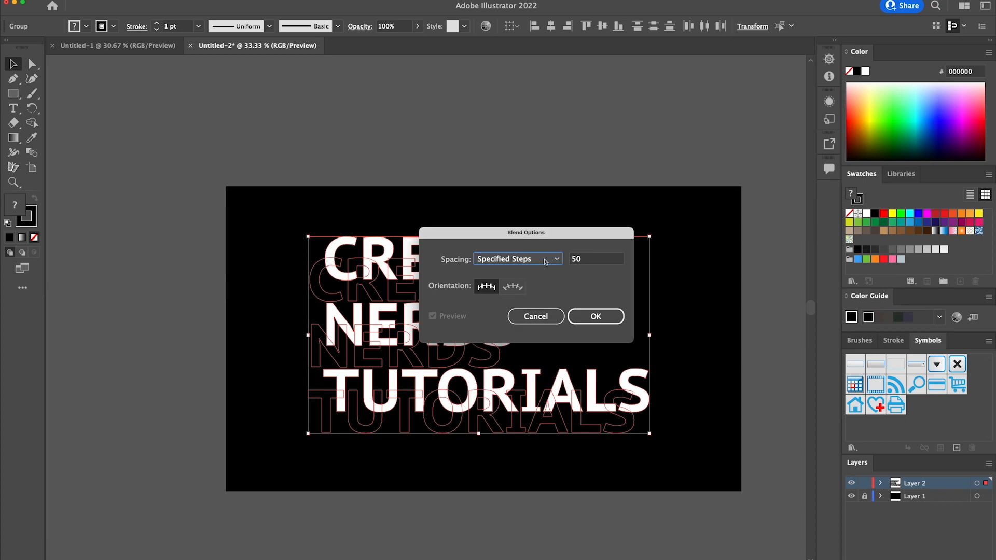
{"action": "left_click", "coordinate": [582, 259]}
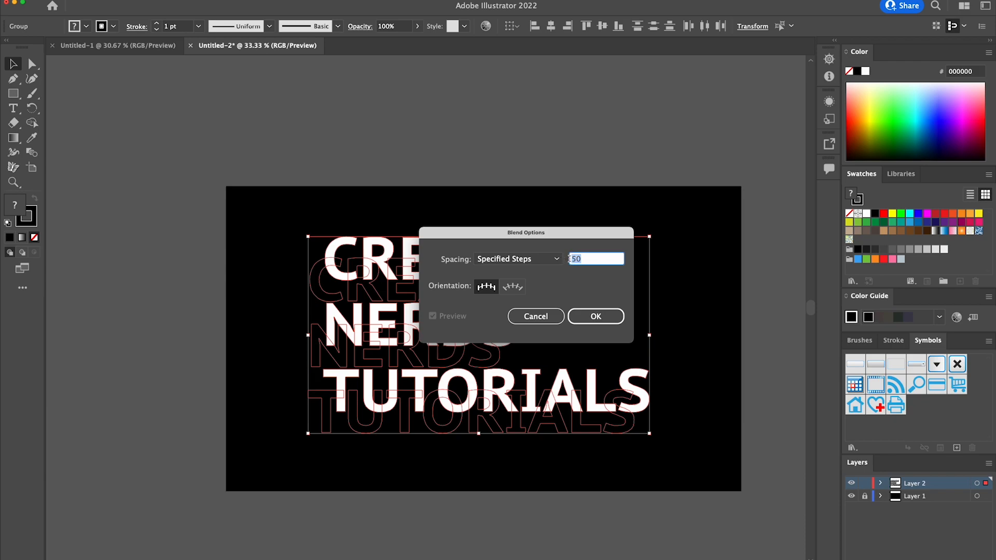
{"action": "left_click", "coordinate": [596, 316]}
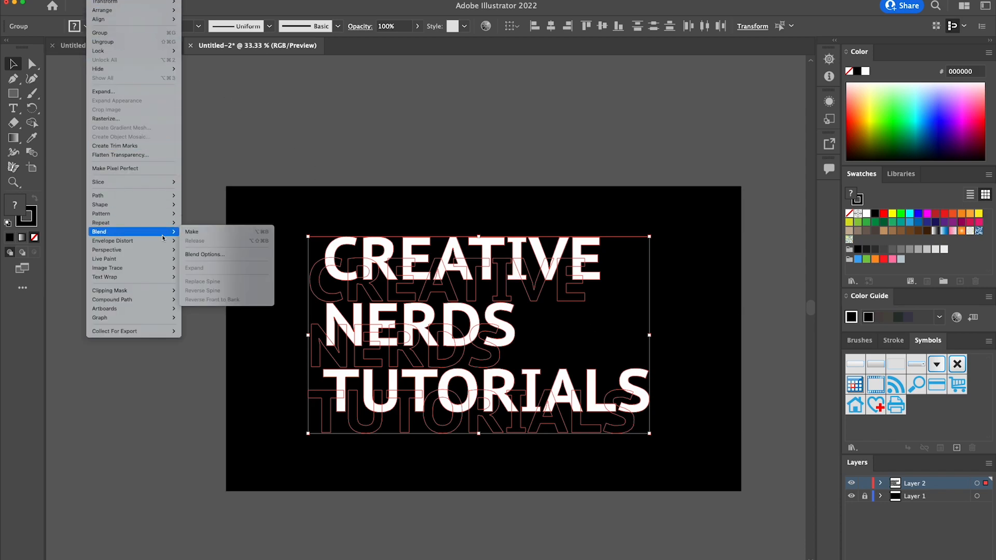
{"action": "mouse_move", "coordinate": [205, 232]}
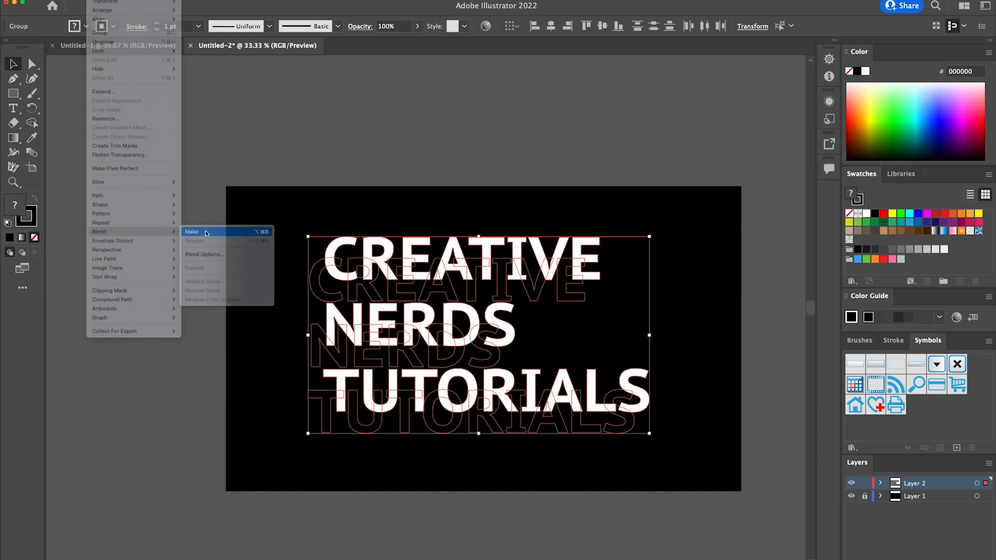
Make the blend between the two copies, producing the long shadow
{"action": "left_click", "coordinate": [191, 232]}
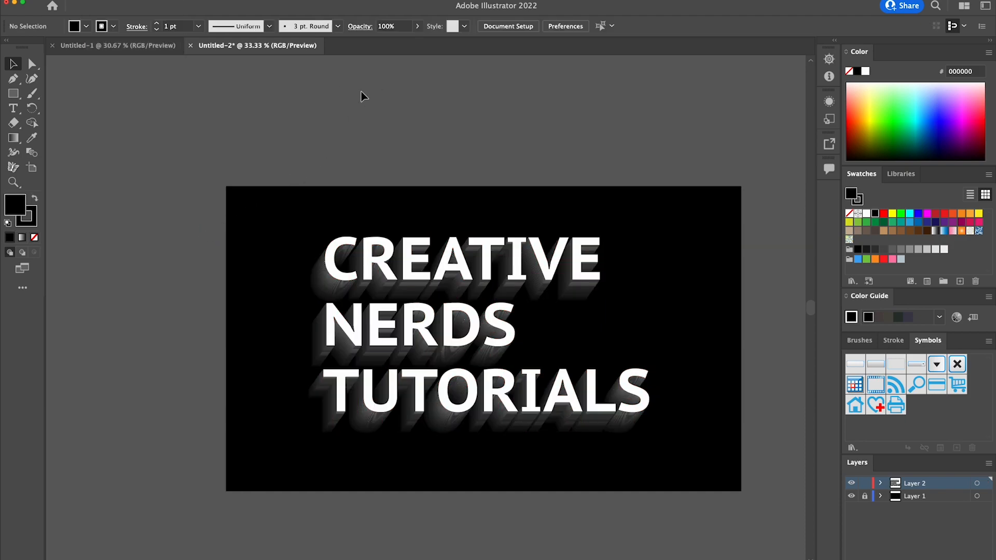
{"action": "mouse_move", "coordinate": [730, 83]}
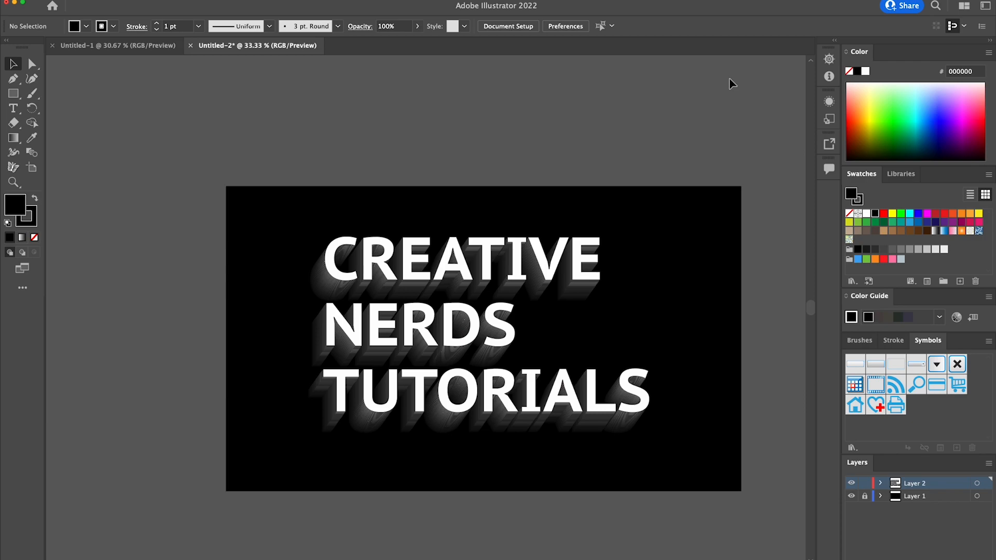